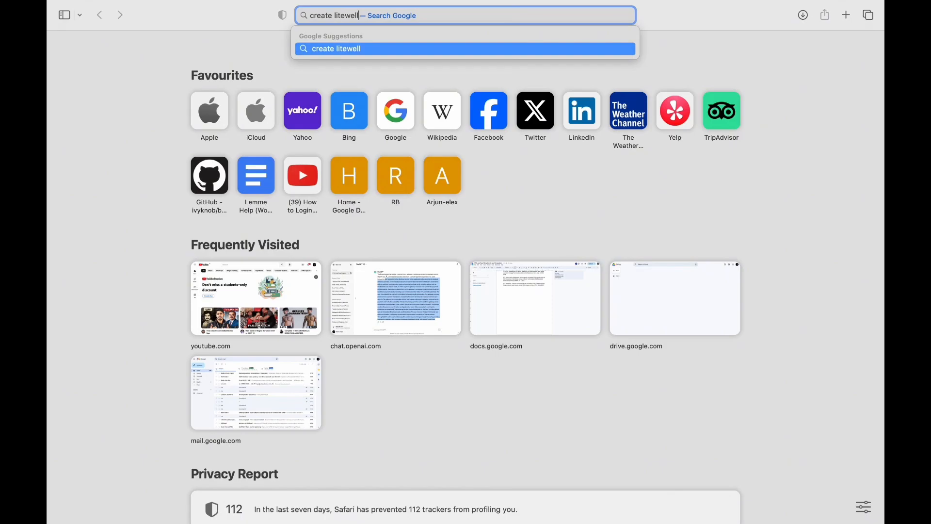
Search Google for 'create litecoin wallet account'.
text(wallet account)
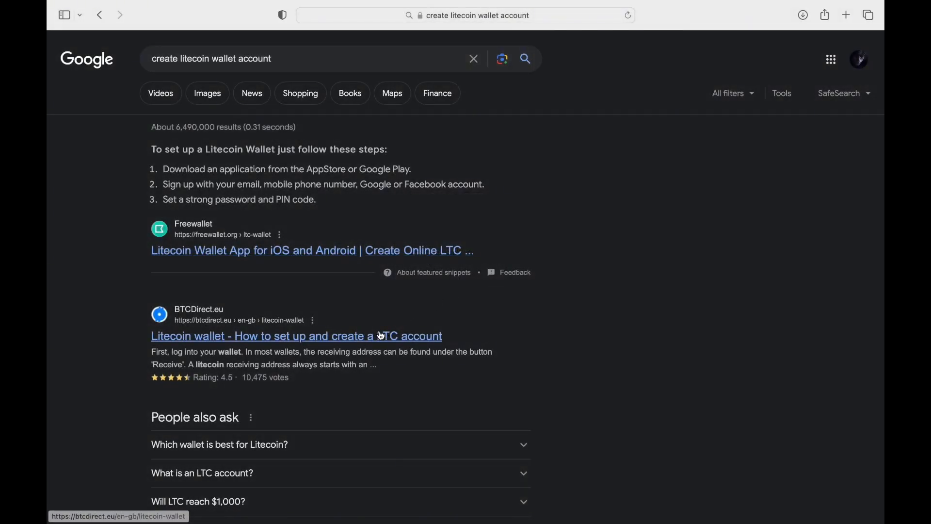
Open BTC Direct's Litecoin wallet result, accept cookies, and go to the sign-in page.
click(296, 335)
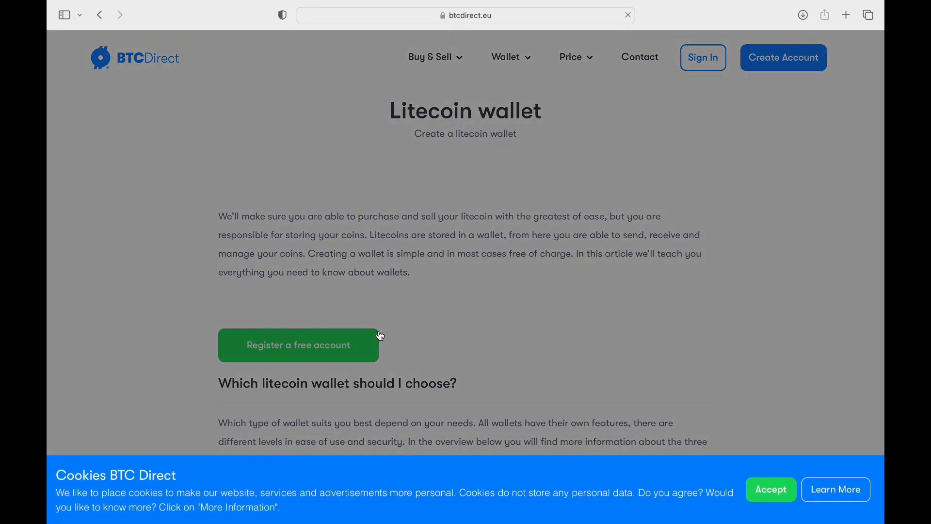
click(770, 488)
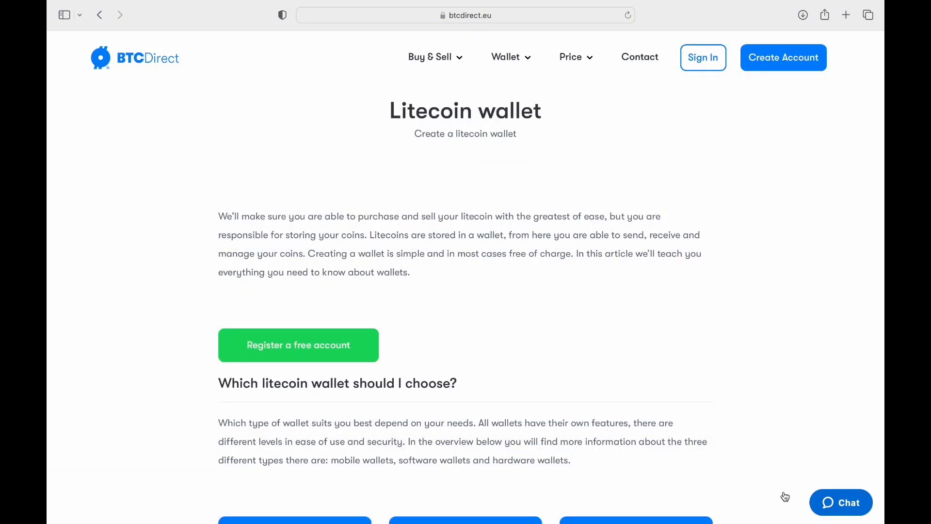
mouse_move(624, 295)
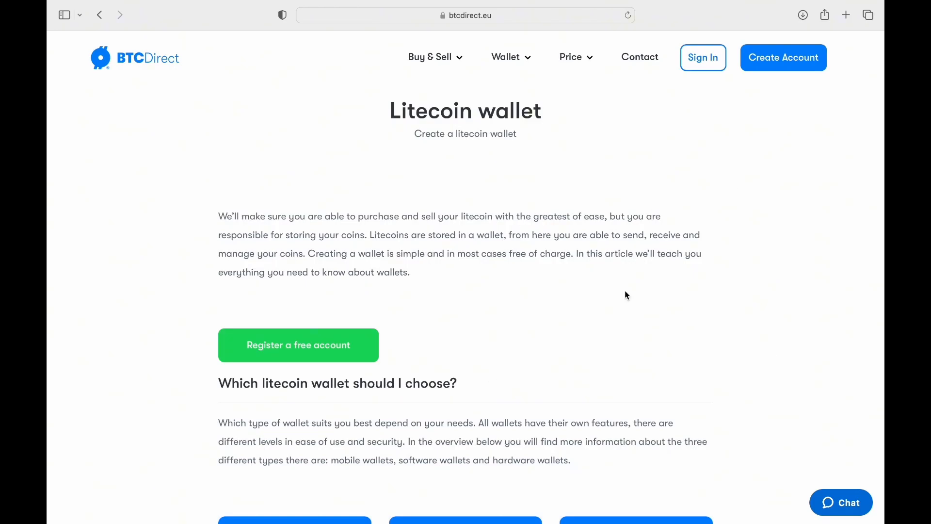
scroll(down, 3)
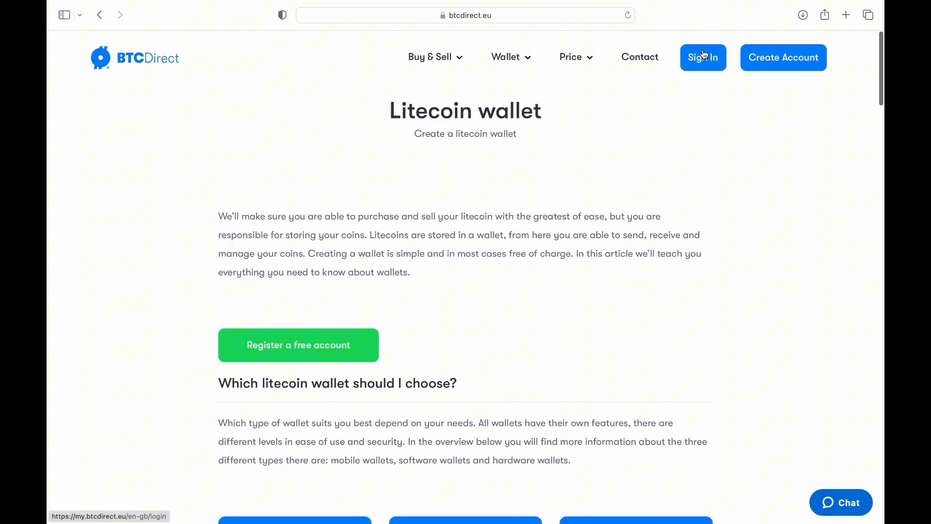
click(702, 57)
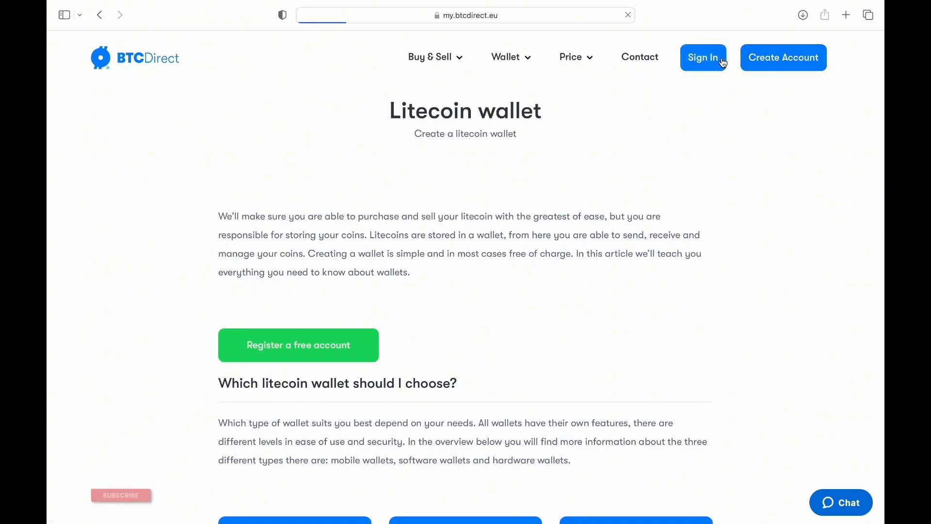
click(703, 58)
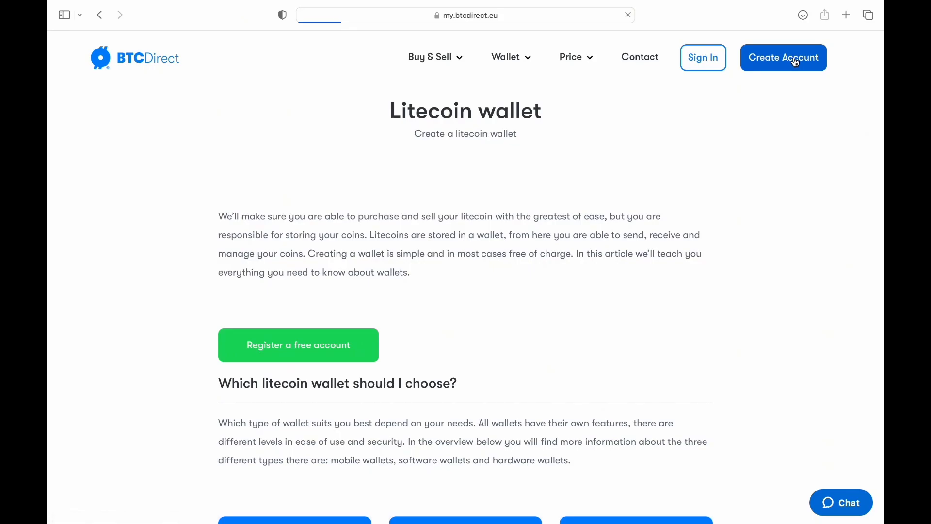
Open BTC Direct's Create account form and focus the empty First name field.
click(782, 57)
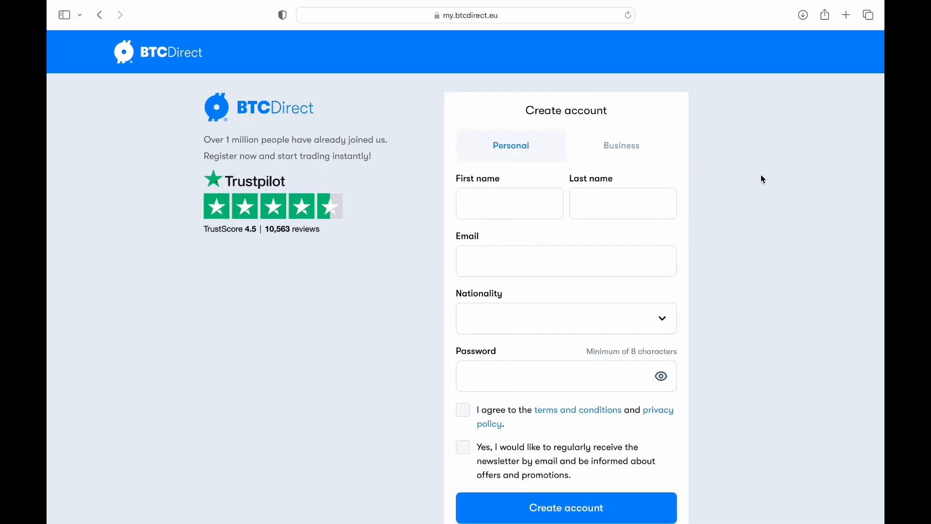
scroll(down, 3)
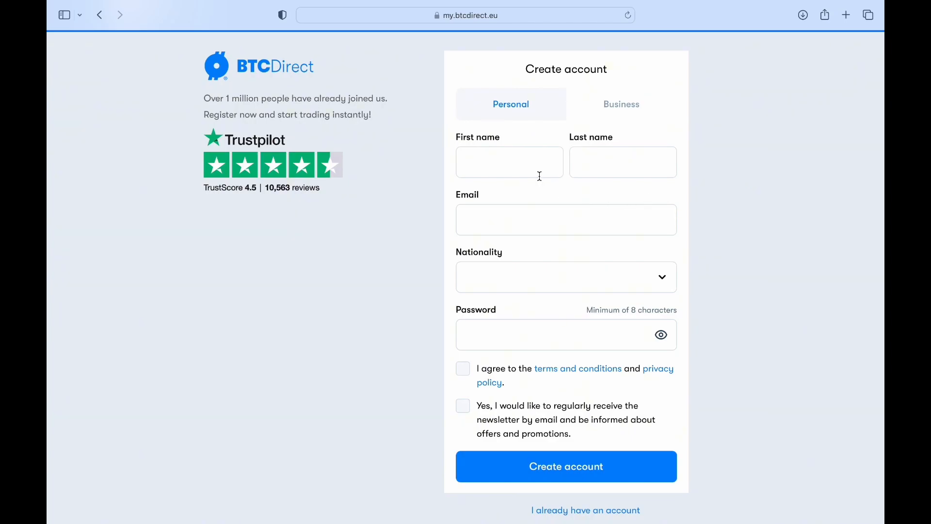
click(623, 161)
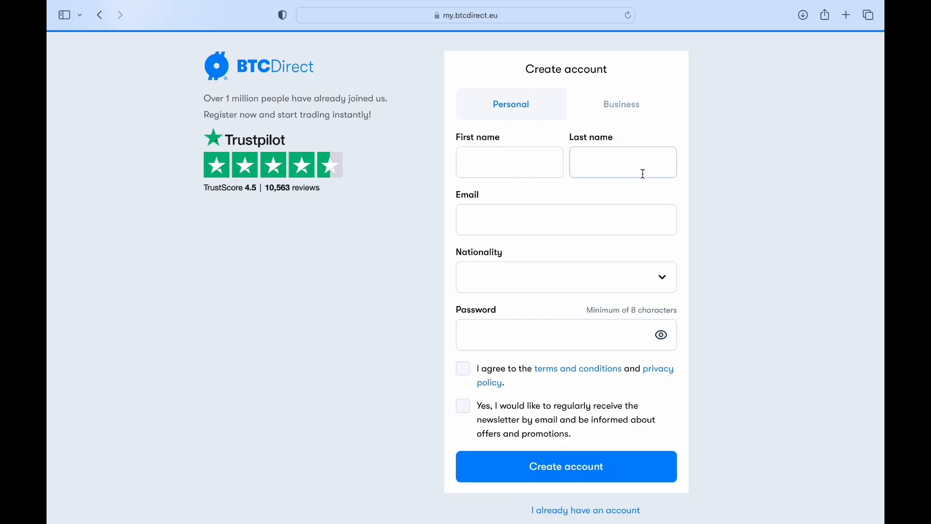